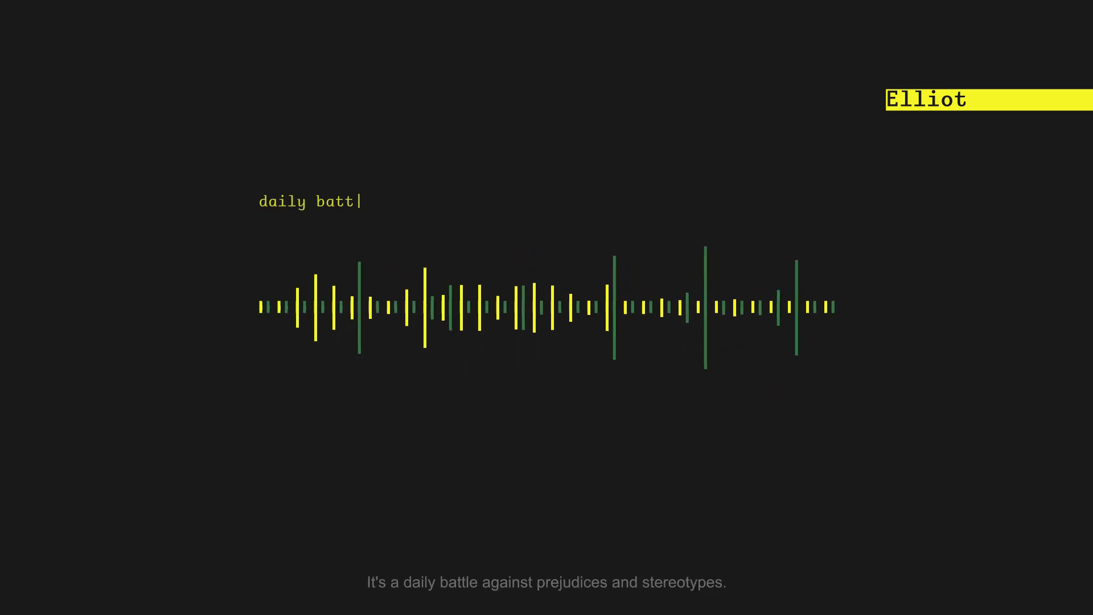
{"action": "type", "text": "le"}
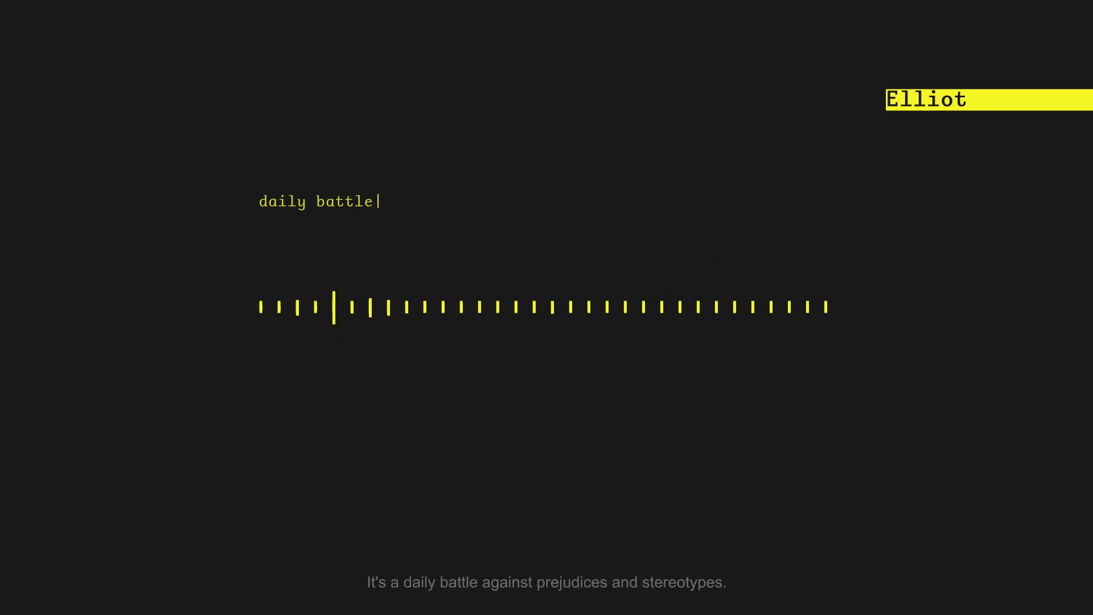